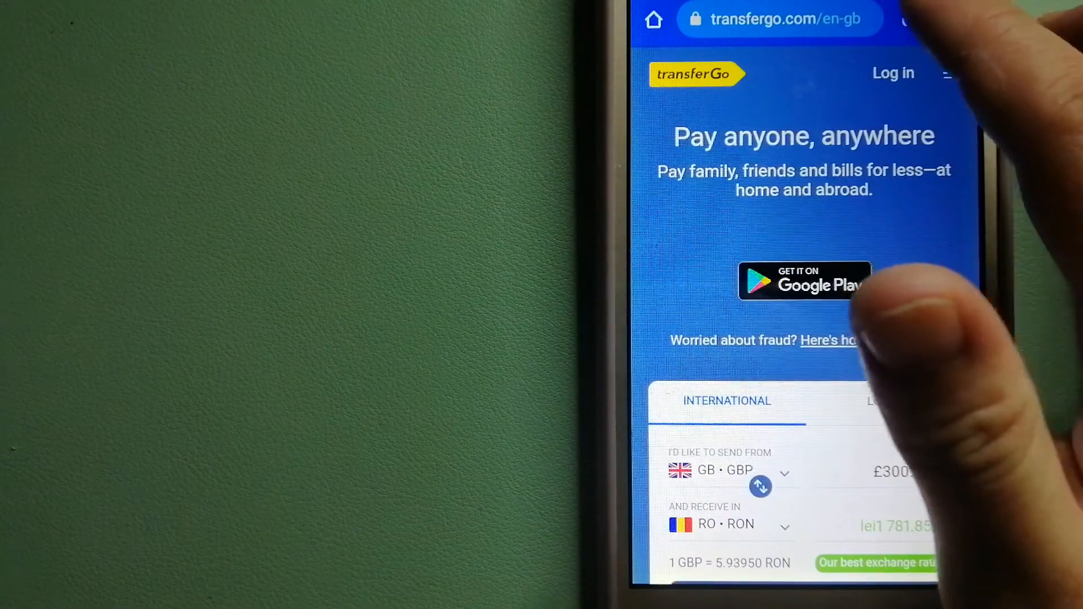
- Switch the browser from the TransferGo homepage to the WorldRemit homepage
click(779, 20)
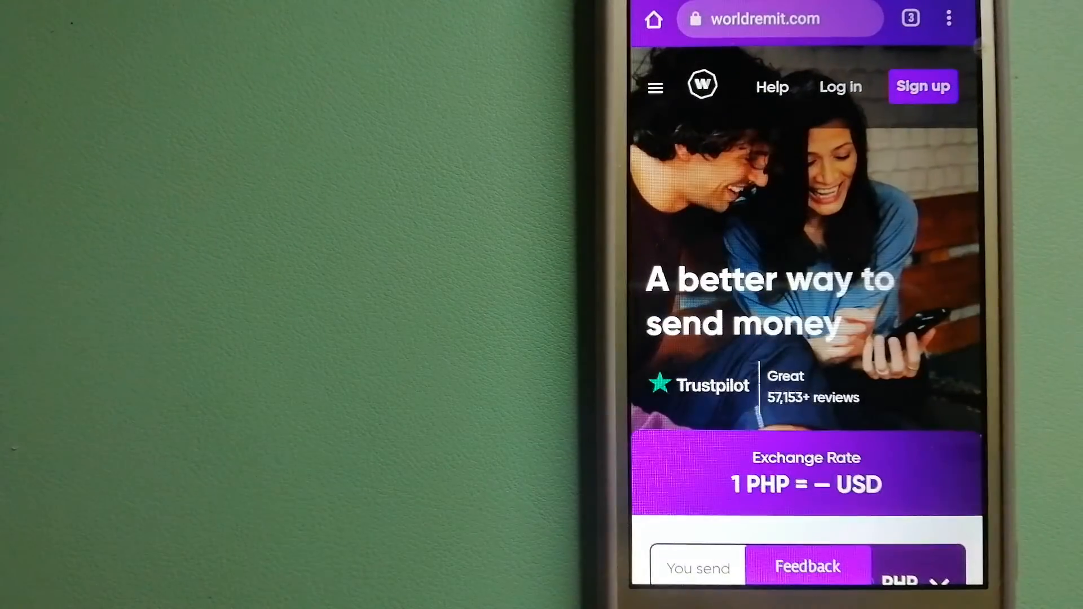